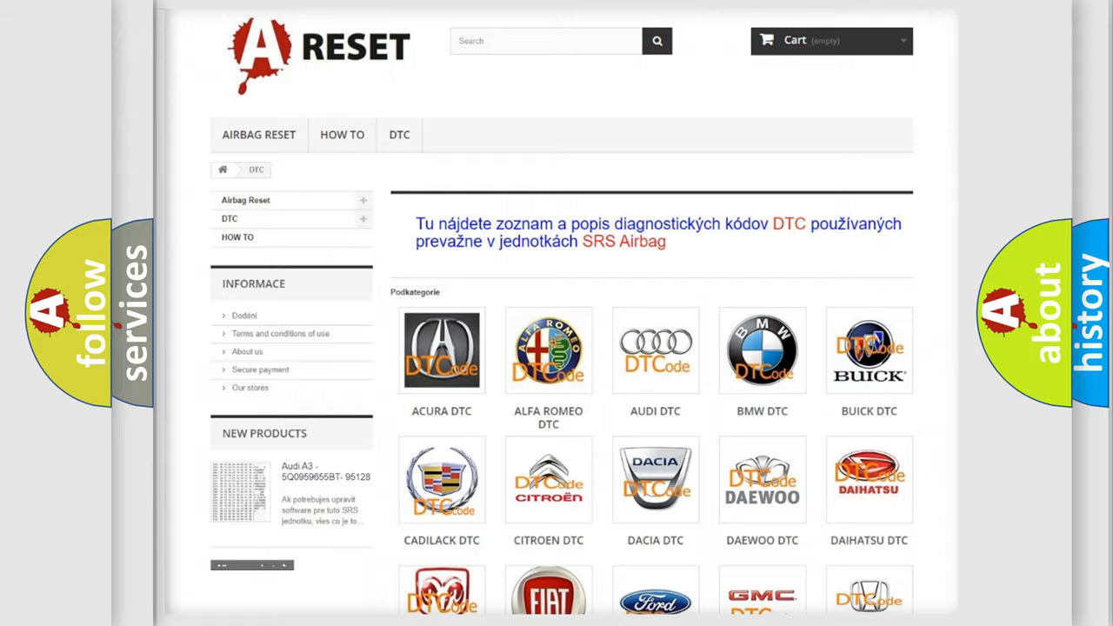
{"action": "scroll", "scroll_direction": "down", "scroll_amount": 3}
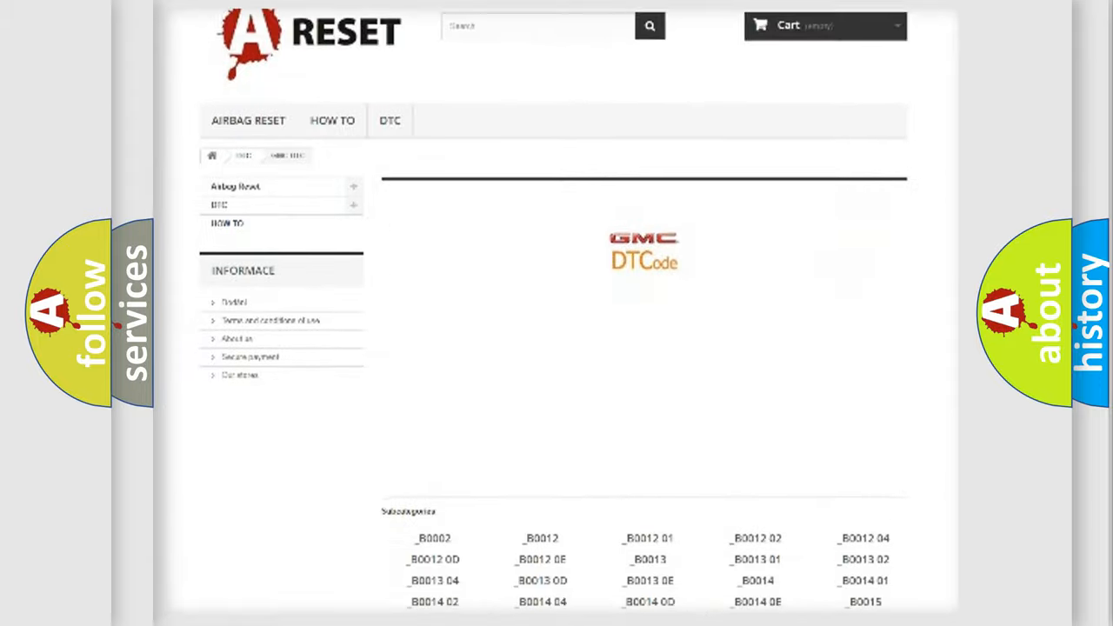
{"action": "scroll", "scroll_direction": "down", "scroll_amount": 3}
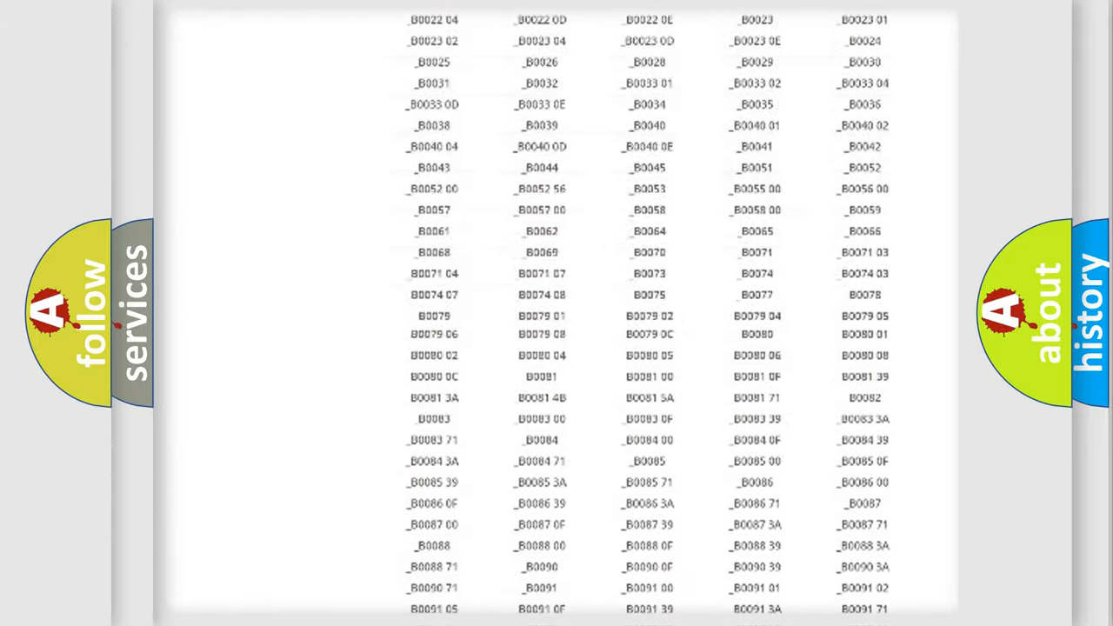